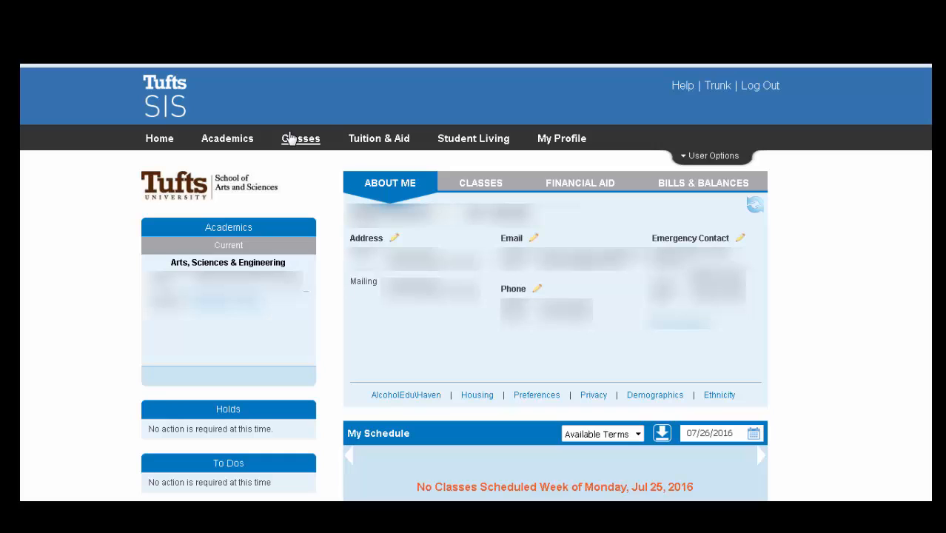
- Go to Search for Classes from the Classes menu
left_click(301, 138)
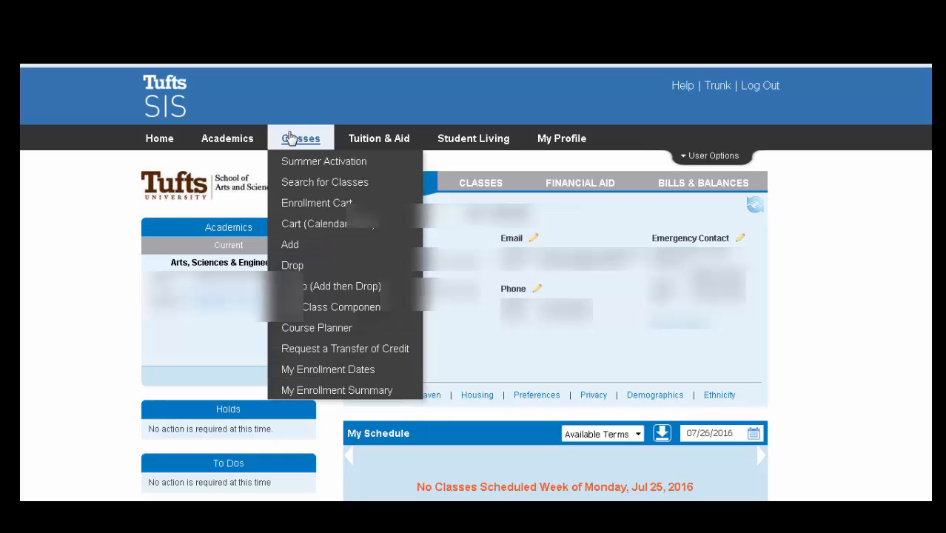
mouse_move(324, 162)
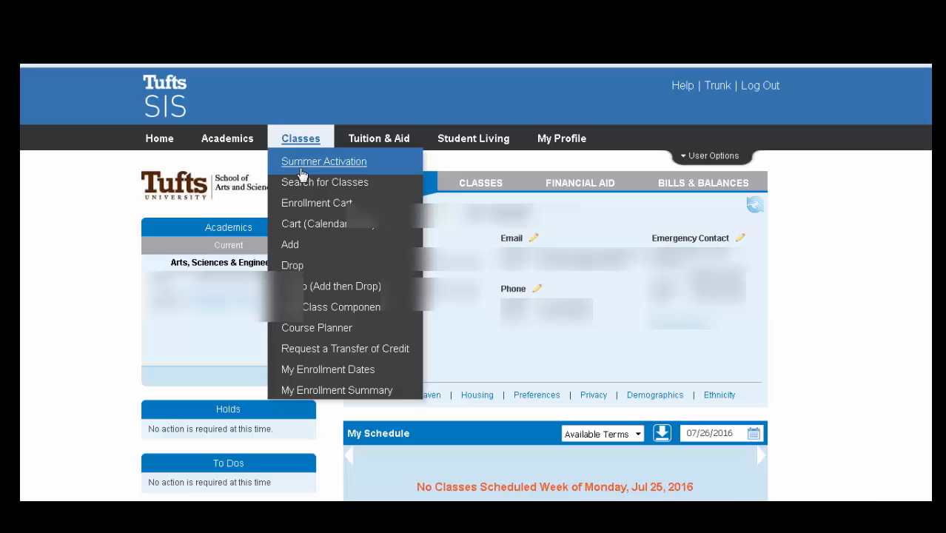
left_click(324, 182)
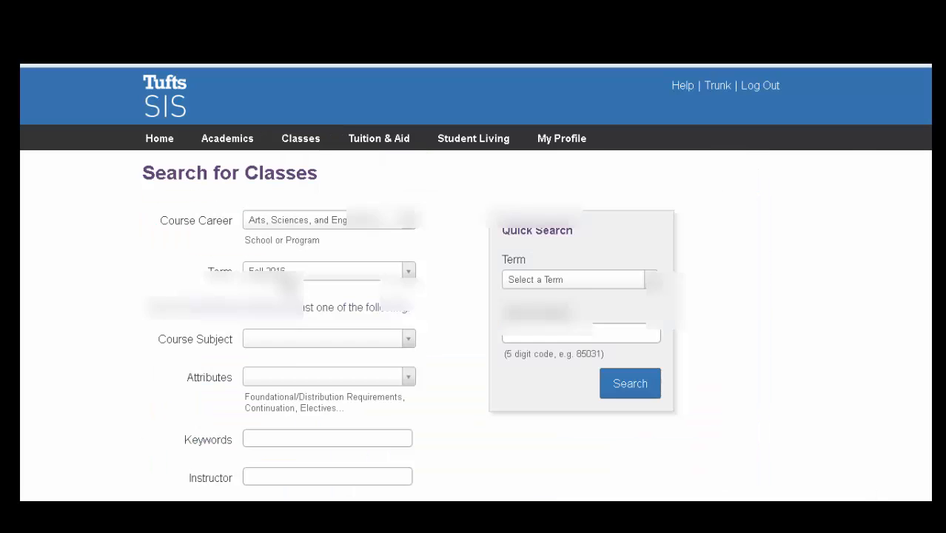
- Search Fall 2016 classes with course subject BIO - Biology
left_click(408, 339)
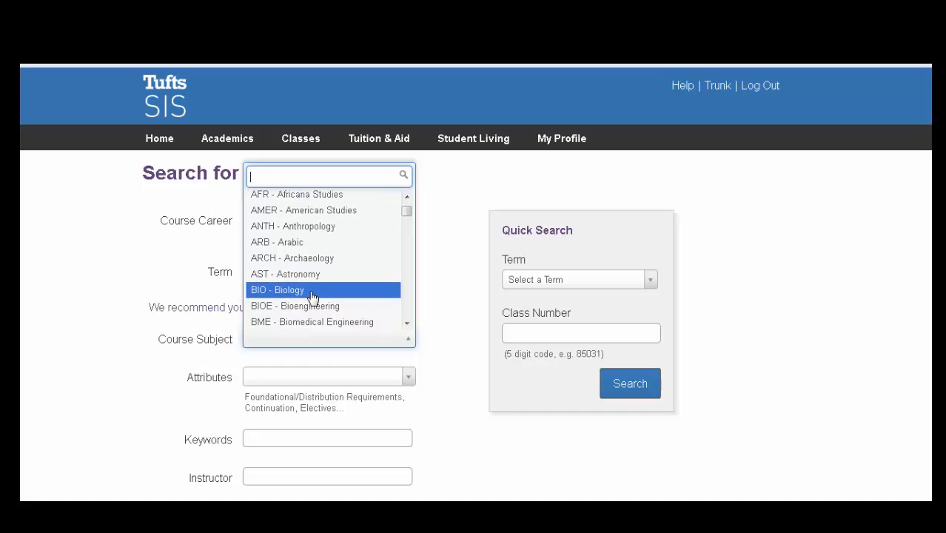
left_click(277, 290)
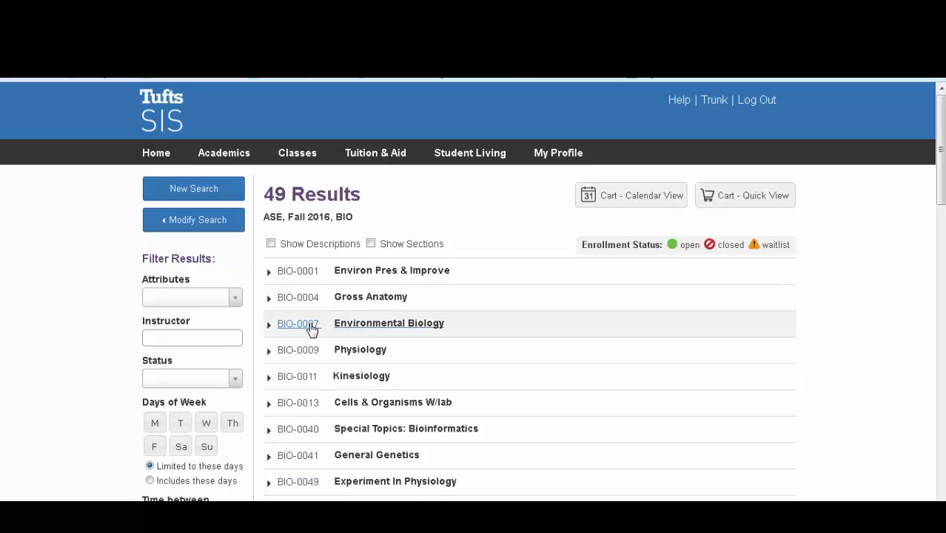
mouse_move(296, 327)
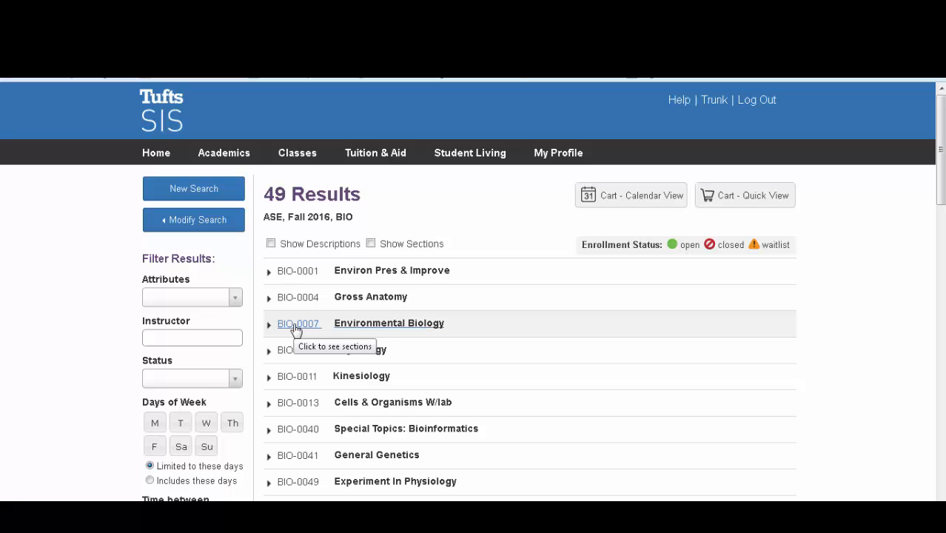
- Expand BIO-0013 Cells & Organisms W/lab to view its lecture and lab sections
left_click(268, 402)
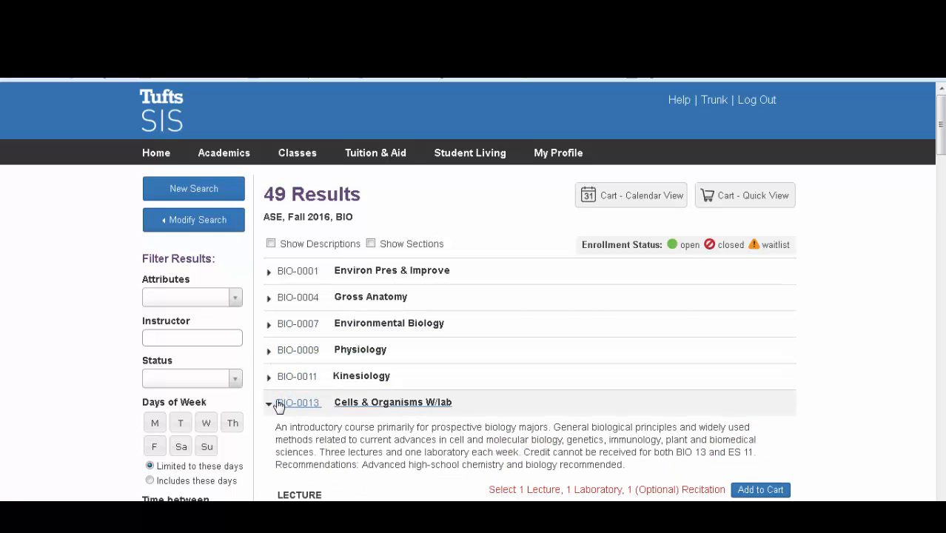
scroll("down", 3)
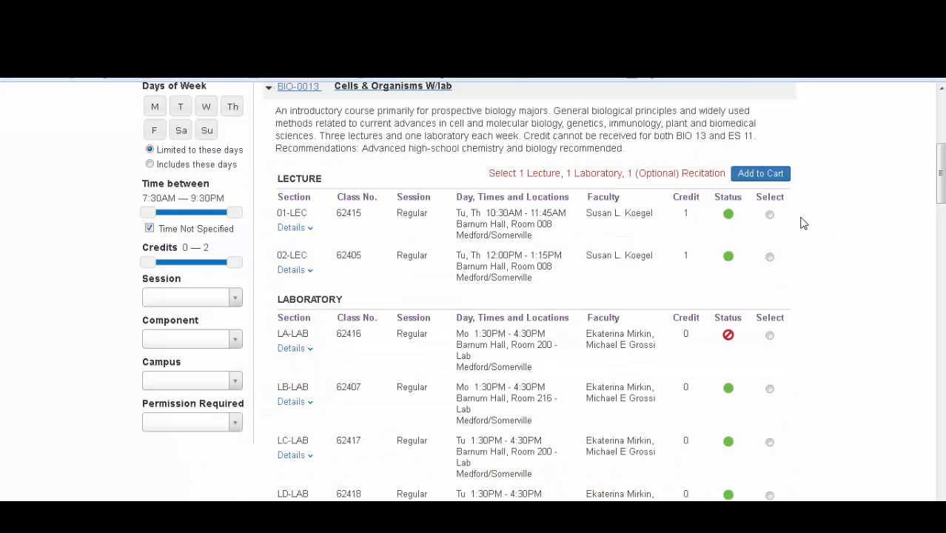
- Select lecture 01-LEC and lab LB-LAB for BIO-0013 and add them to the cart
left_click(769, 215)
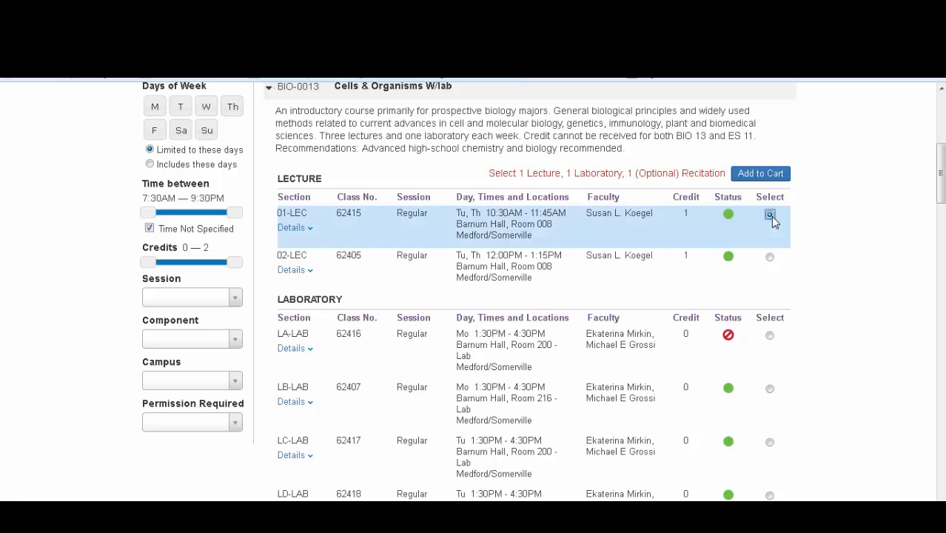
left_click(770, 388)
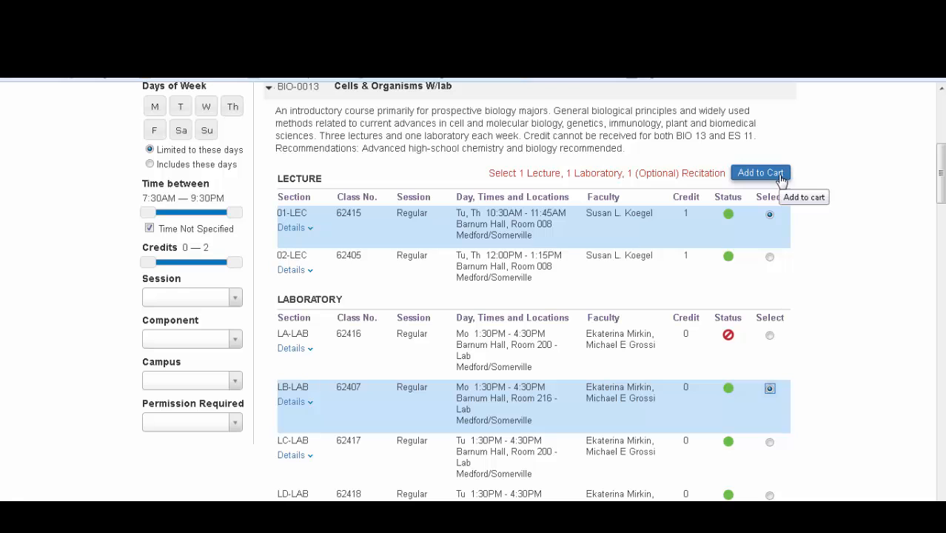
left_click(761, 174)
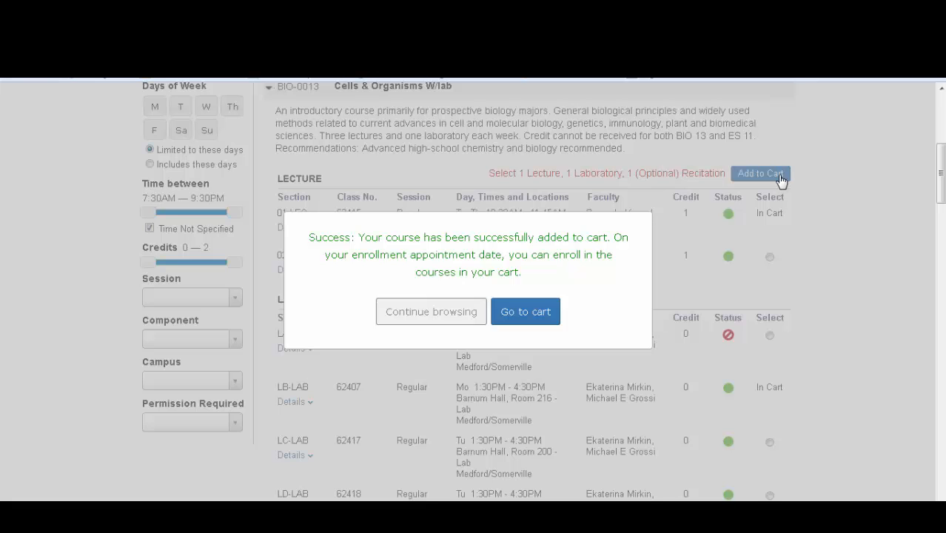
- View the Fall 2016 enrollment cart with BIO 0013 lecture and lab, then return home
left_click(525, 311)
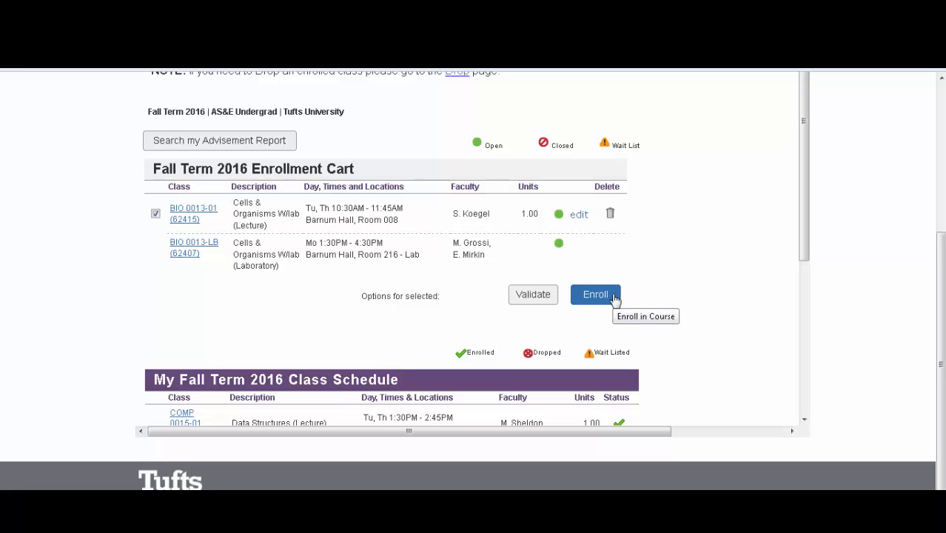
left_click(595, 294)
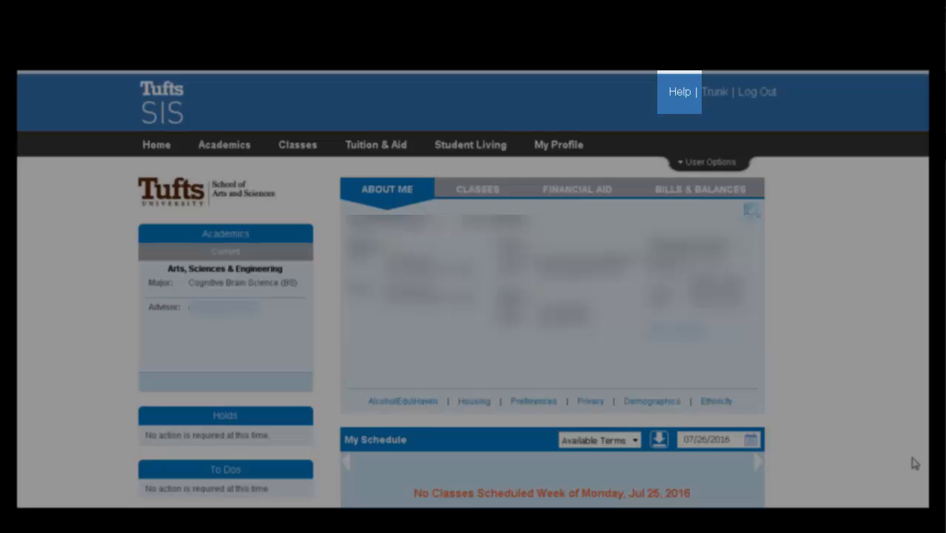